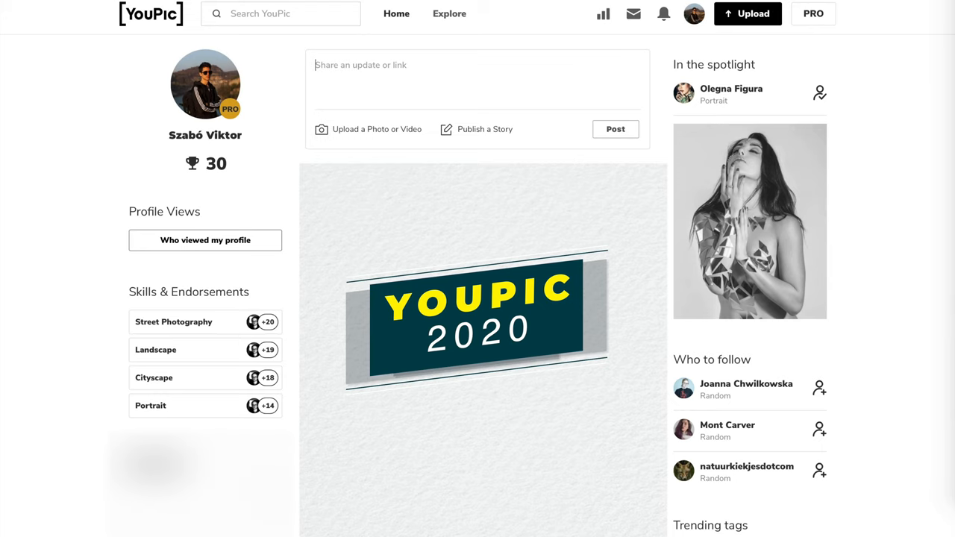
Browse down through the home feed of recent photos.
scroll("down", 3)
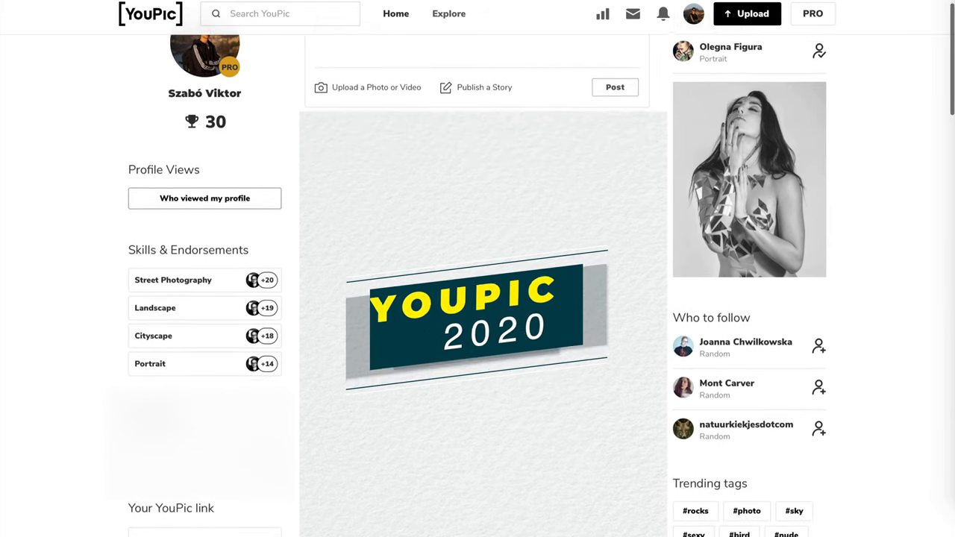
scroll("down", 3)
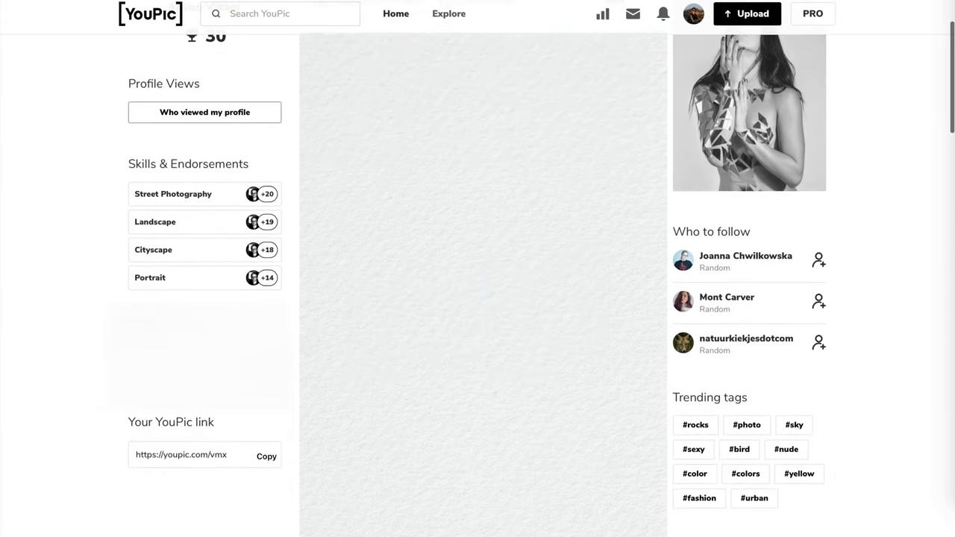
scroll("down", 3)
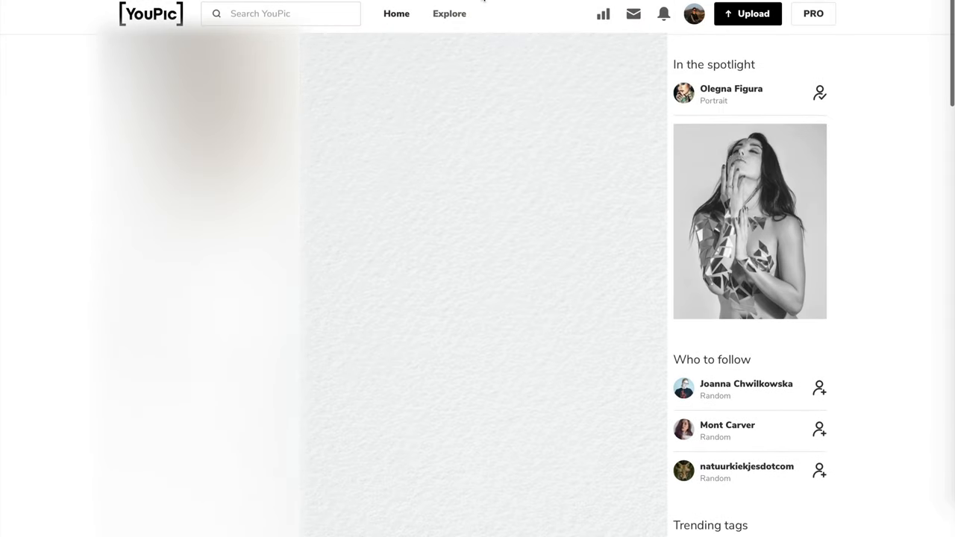
Switch to Explore and its Photographers directory by expertise and country.
left_click(448, 13)
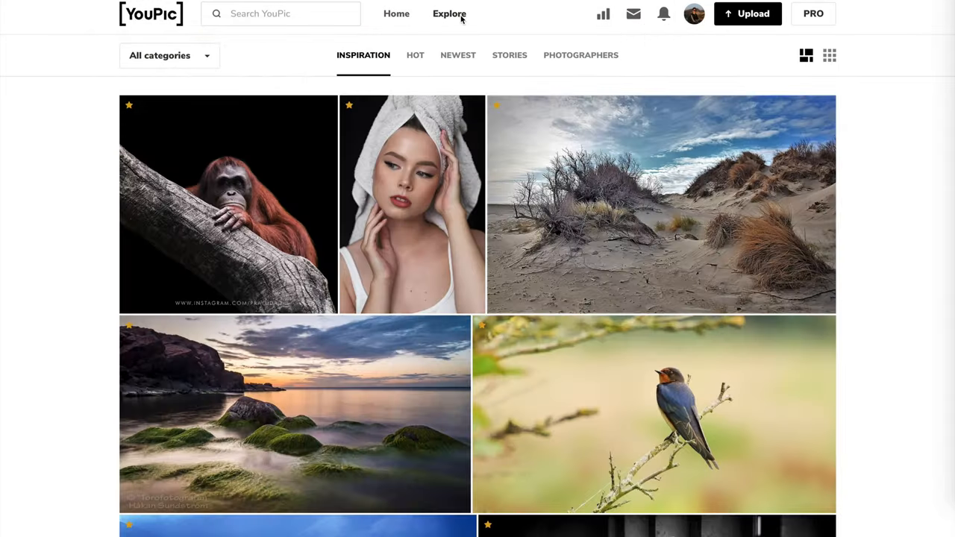
mouse_move(603, 18)
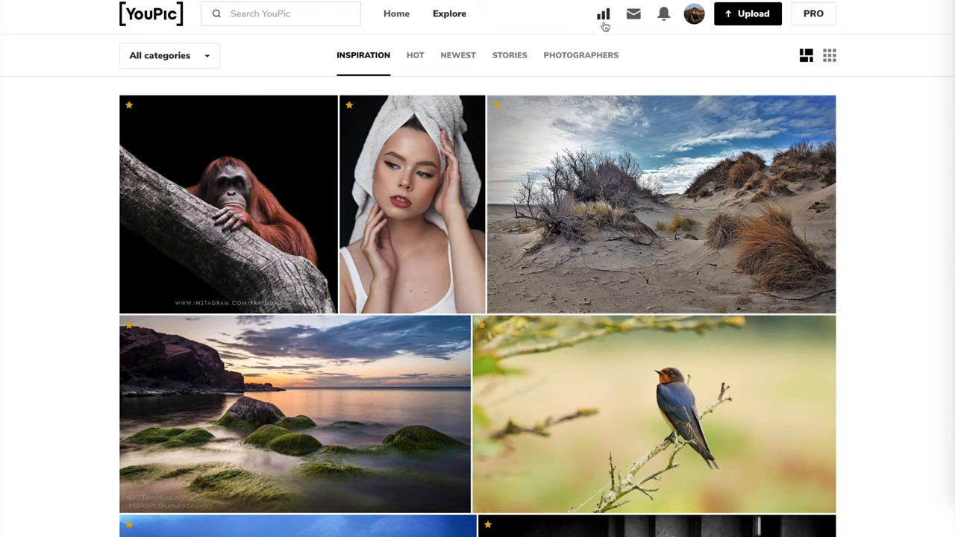
left_click(581, 53)
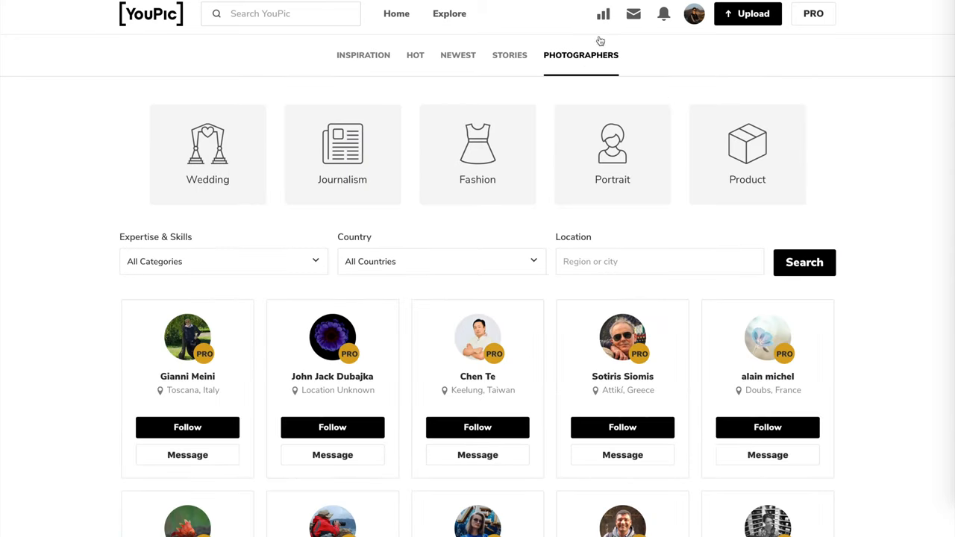
View the stats dashboard with awards and view counts, then list the avatar menu's account options.
left_click(603, 14)
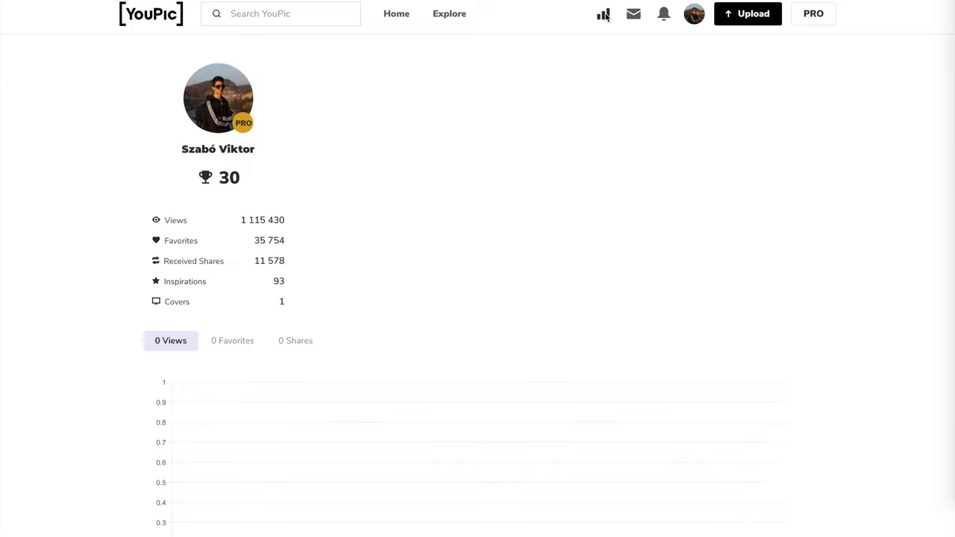
left_click(603, 14)
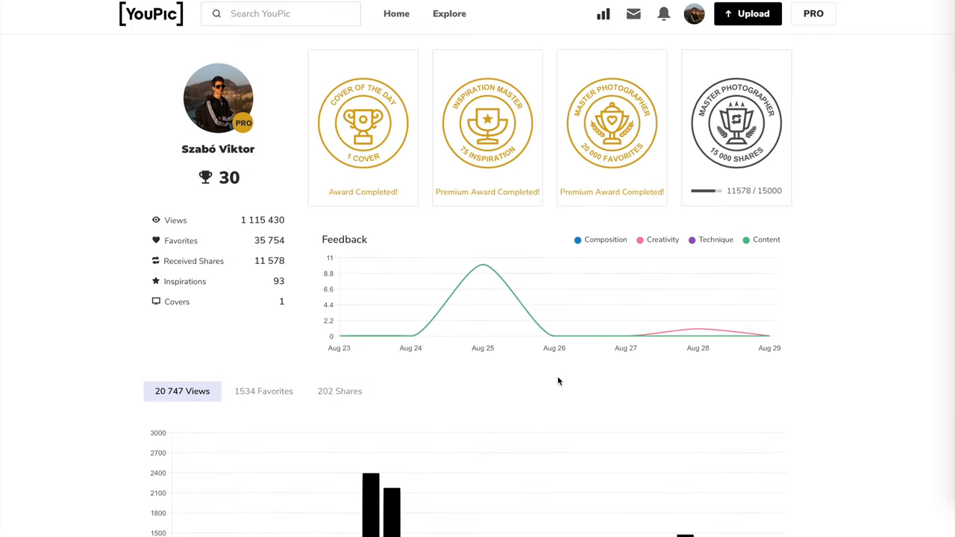
left_click(692, 14)
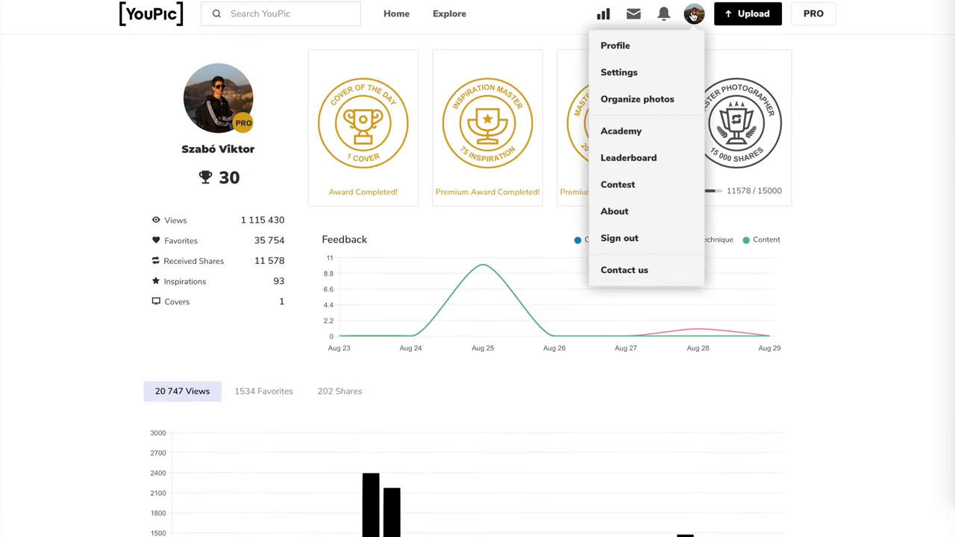
mouse_move(619, 173)
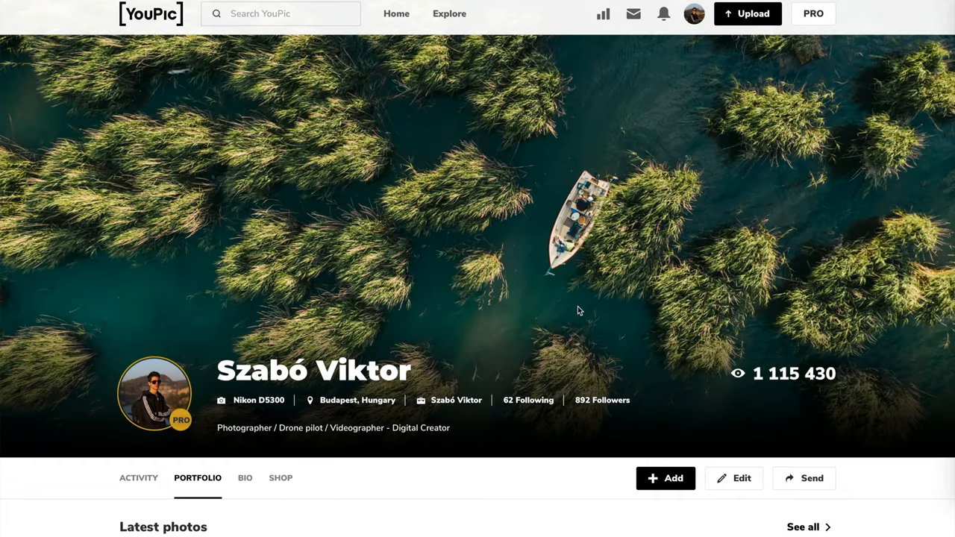
scroll("down", 3)
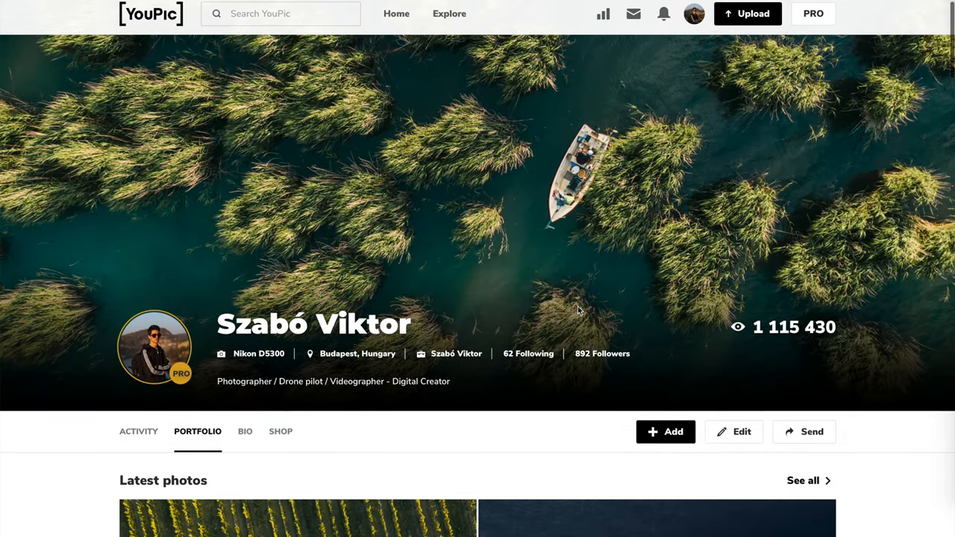
scroll("down", 3)
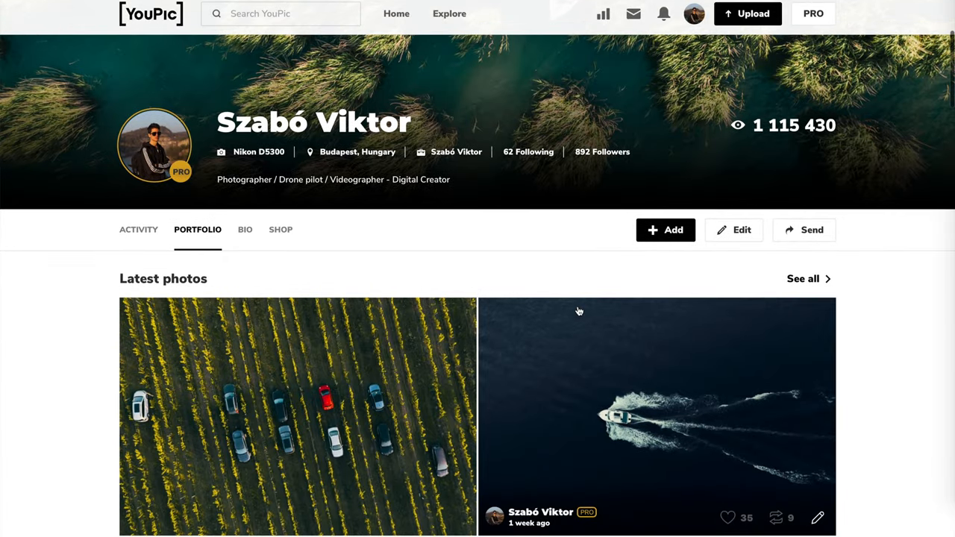
mouse_move(555, 233)
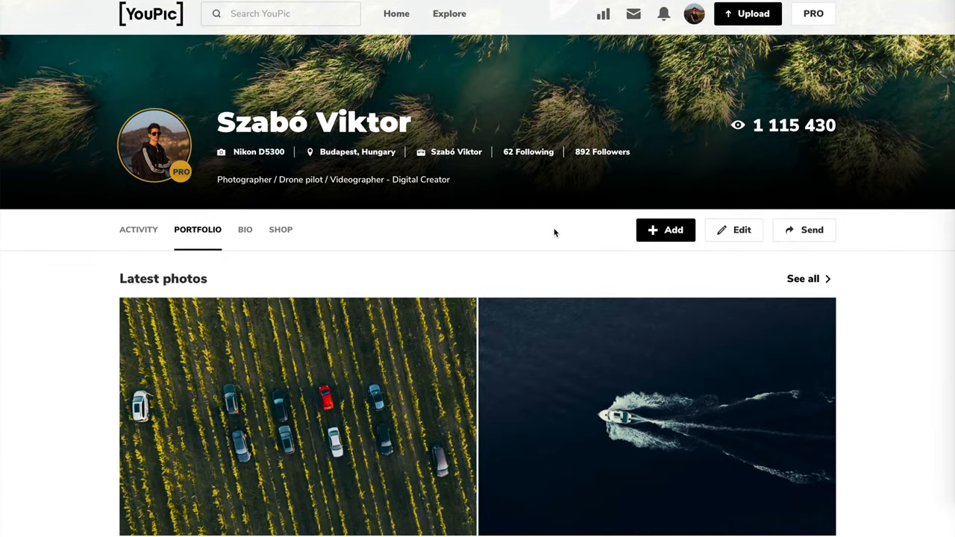
mouse_move(246, 235)
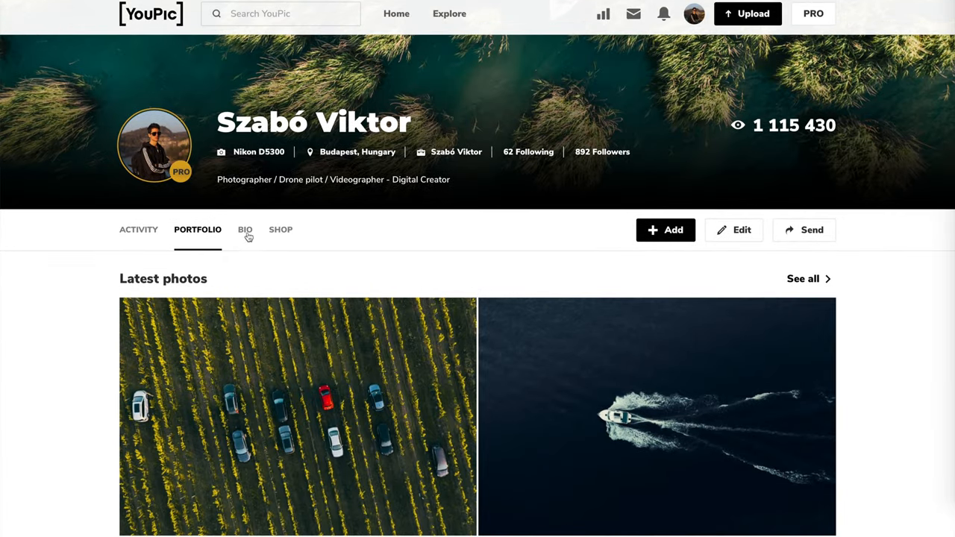
left_click(245, 230)
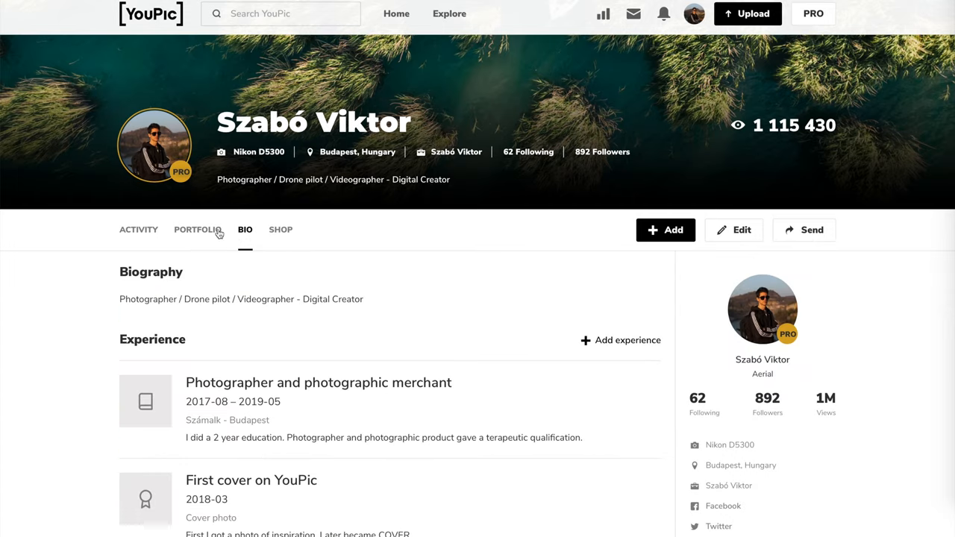
left_click(197, 230)
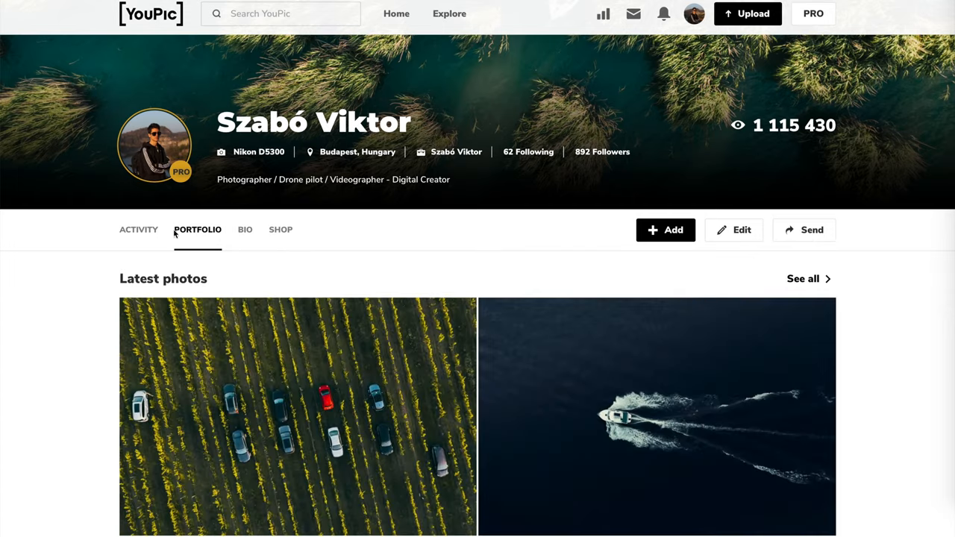
left_click(137, 230)
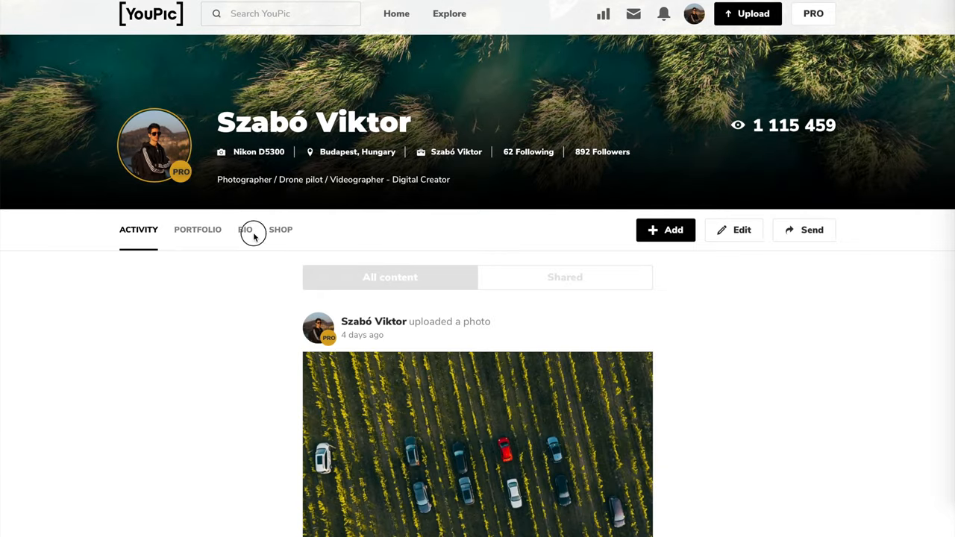
left_click(197, 230)
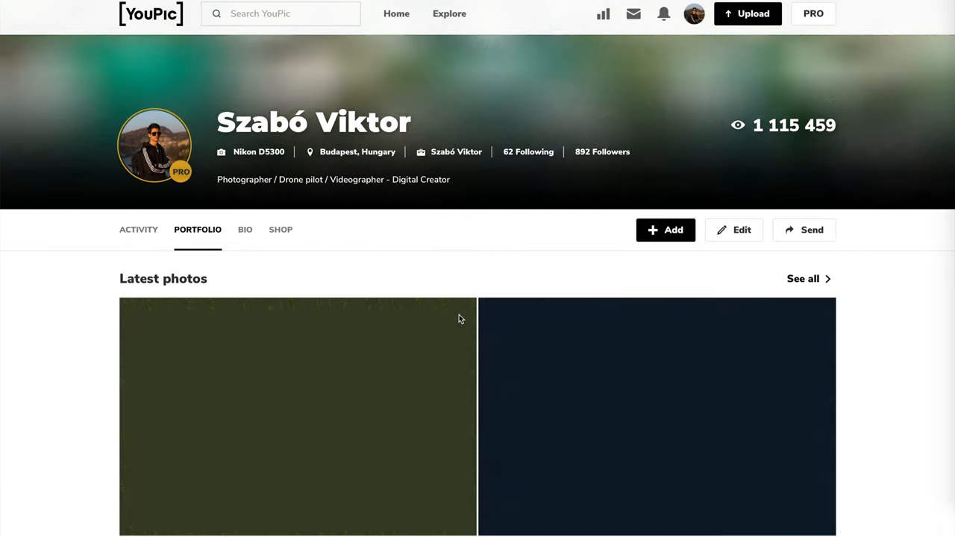
scroll("down", 3)
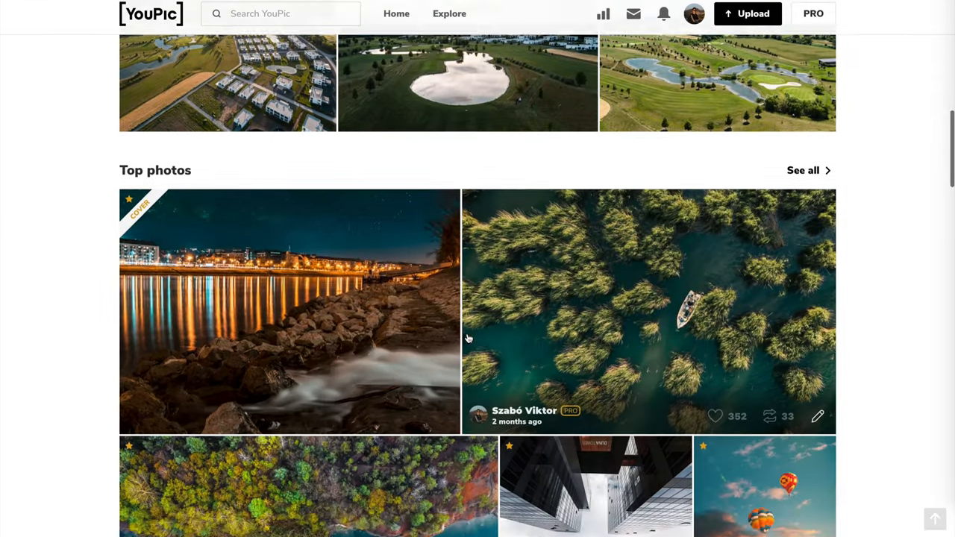
scroll("down", 3)
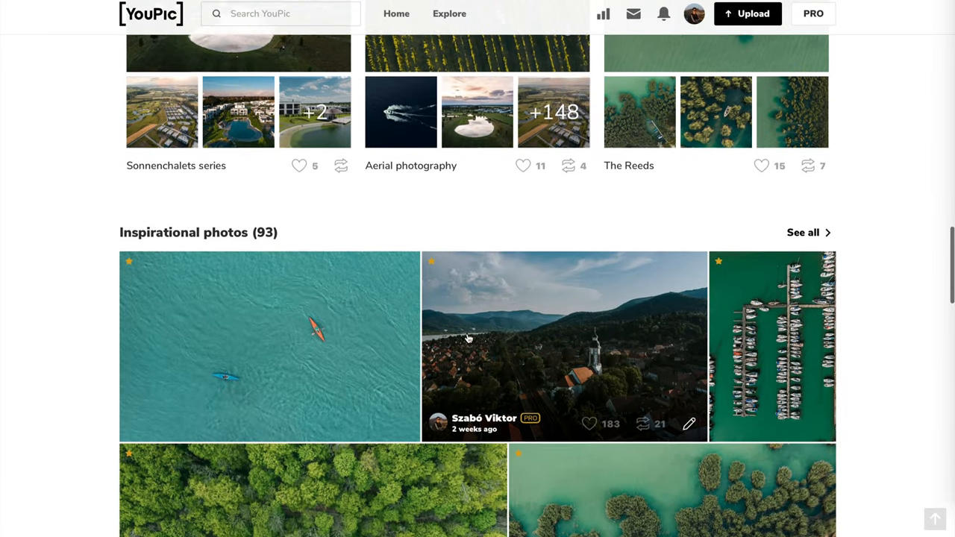
scroll("down", 3)
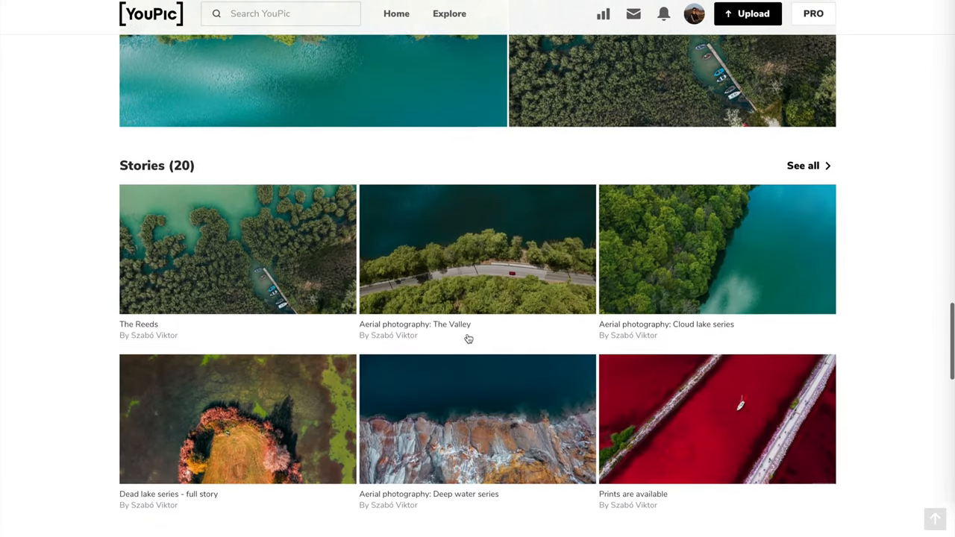
scroll("down", 3)
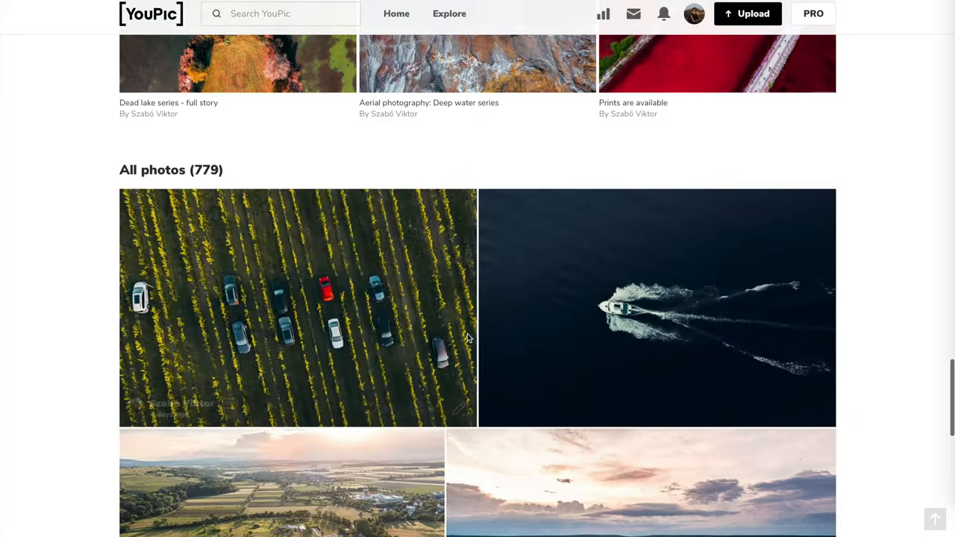
scroll("down", 3)
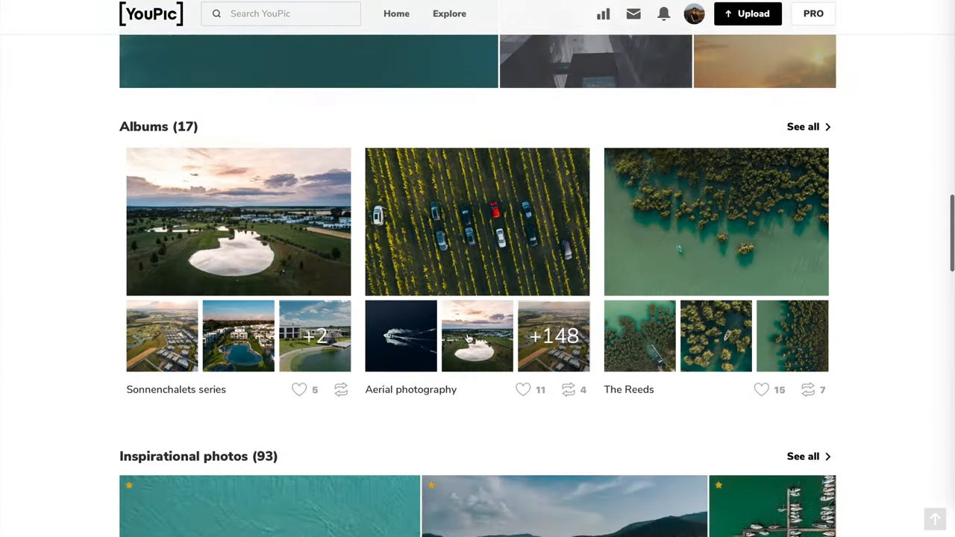
scroll("up", 3)
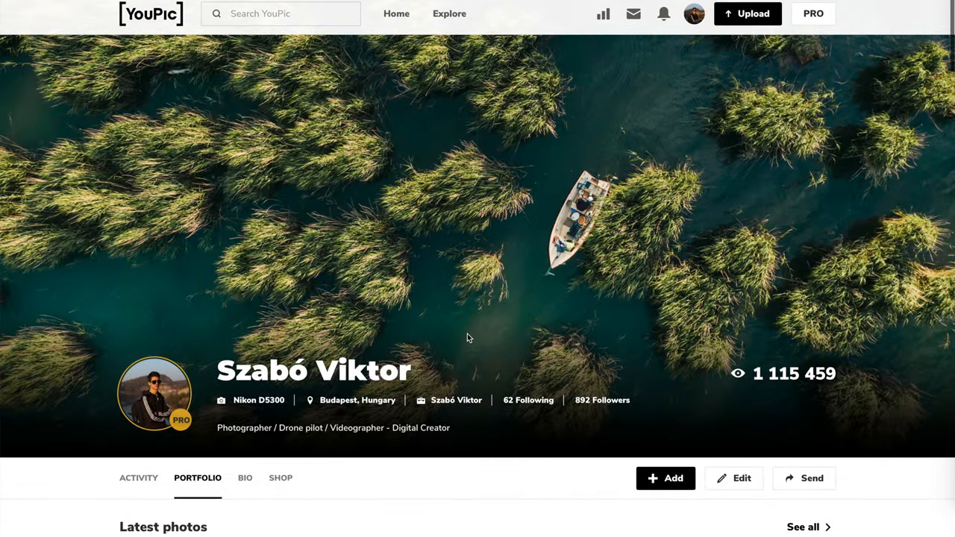
mouse_move(650, 137)
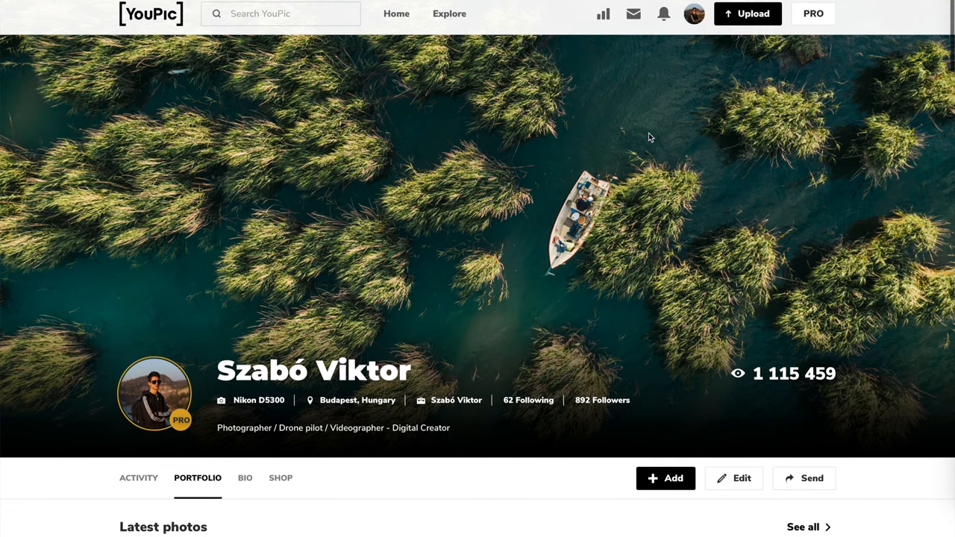